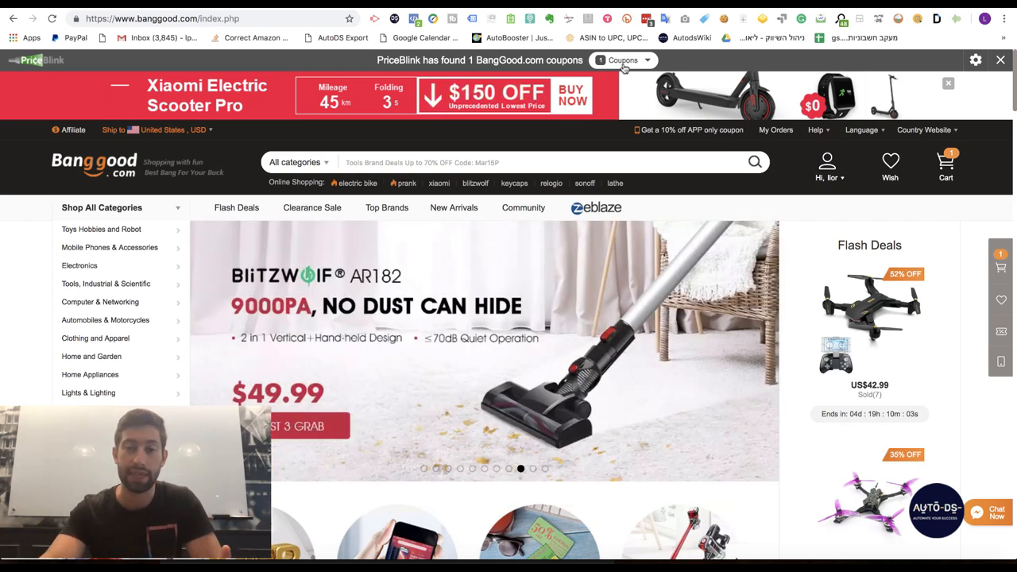
# - Show the PriceBlink coupon list for Banggood, including the 25% LED Lighting Clearance coupon
pyautogui.click(623, 60)
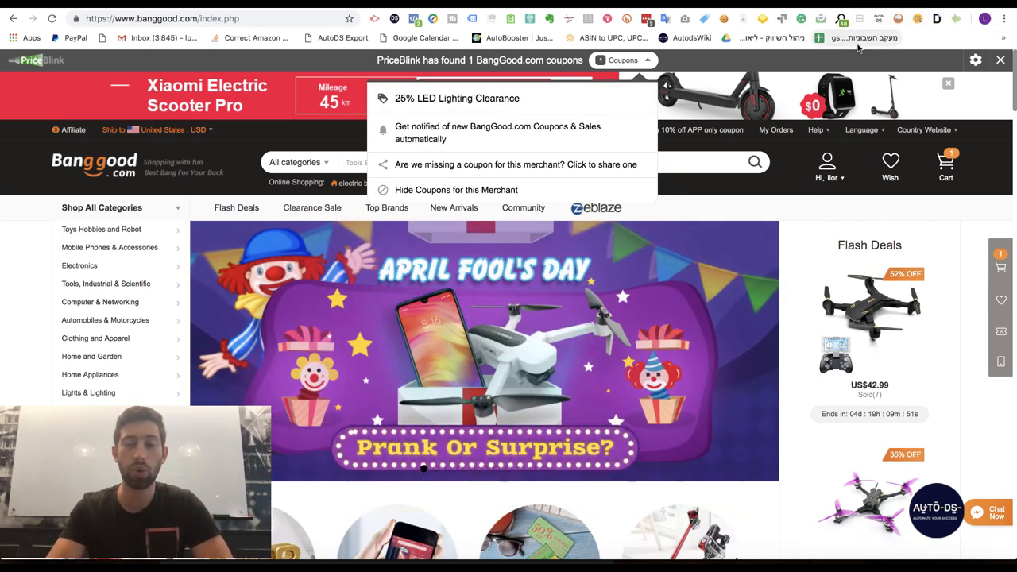
pyautogui.moveTo(850, 37)
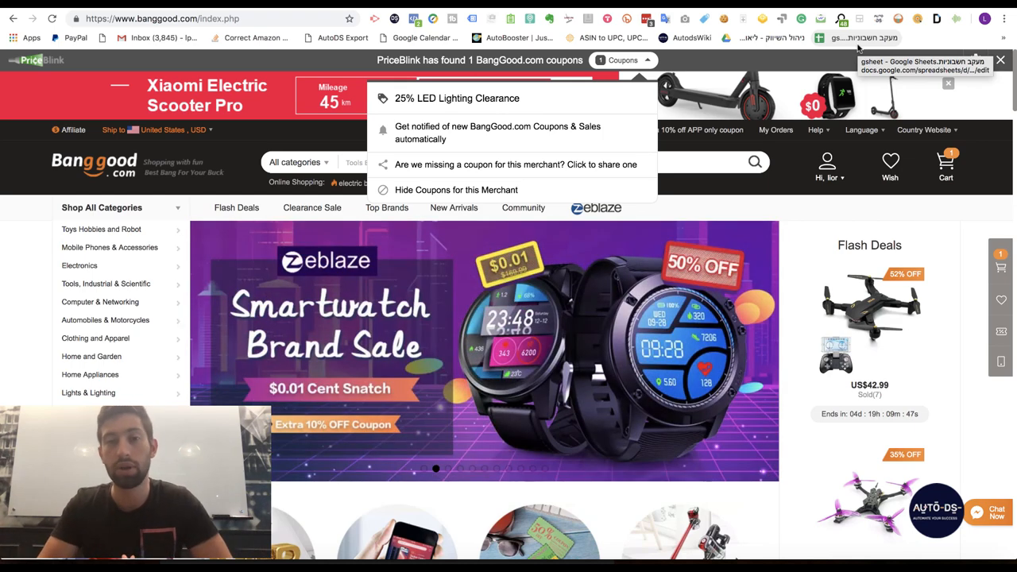
pyautogui.moveTo(486, 148)
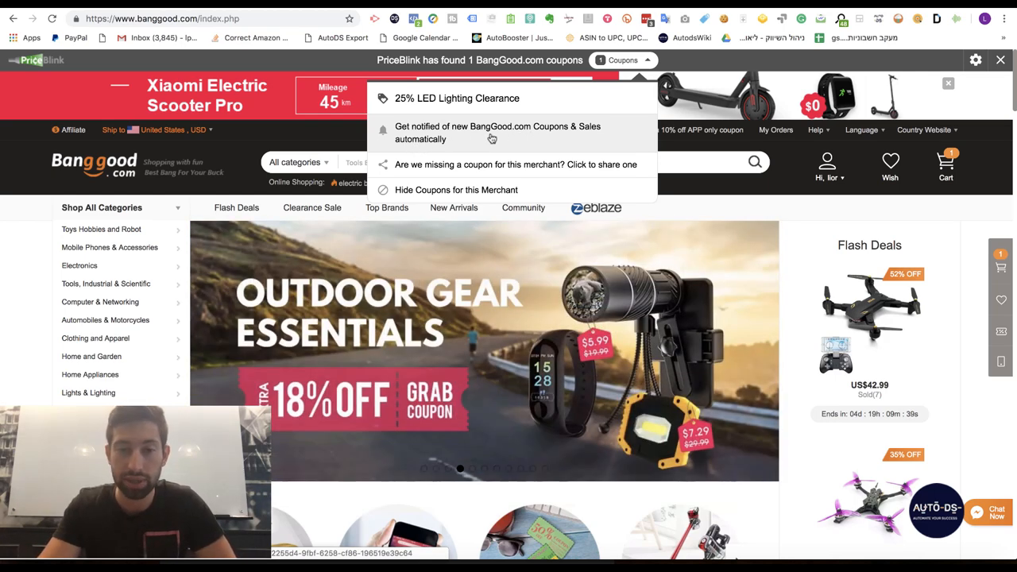
# - Go to PriceBlink's full BangGood coupon-codes page from the coupon entry
pyautogui.click(621, 59)
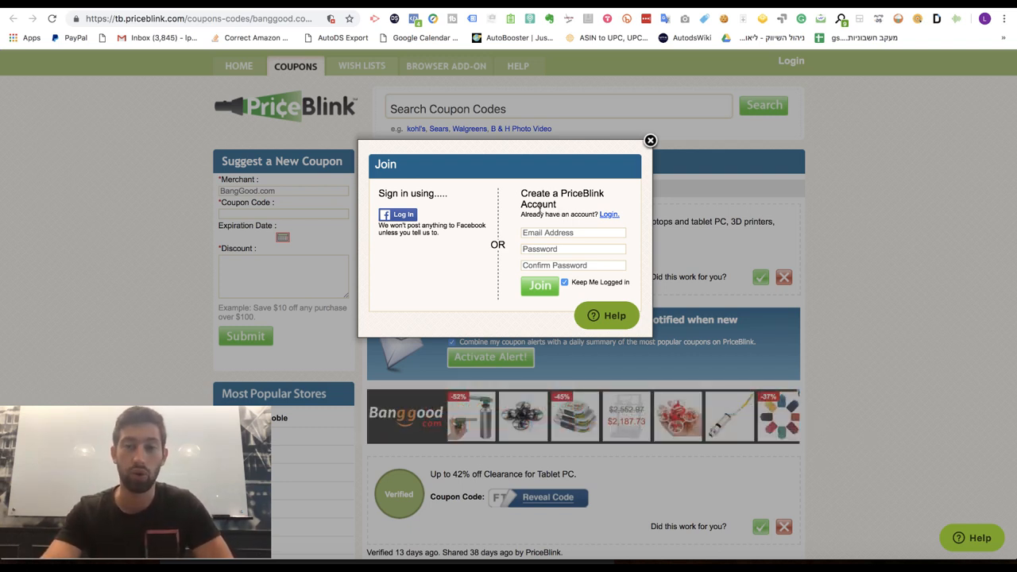
pyautogui.moveTo(708, 127)
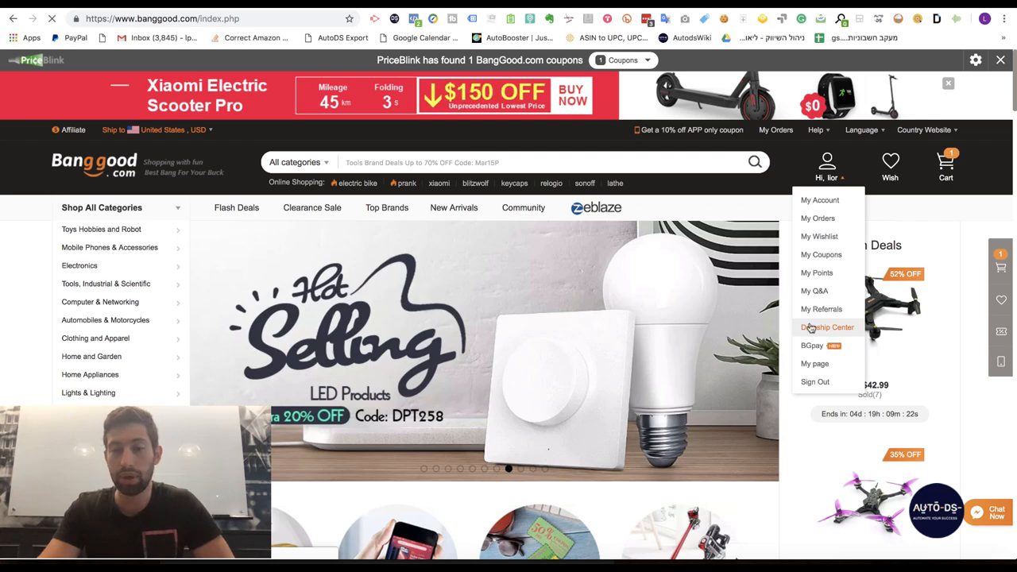
# - View the Dropship Account Info with VIP level, 7% dropship discount and the level tier table
pyautogui.click(827, 327)
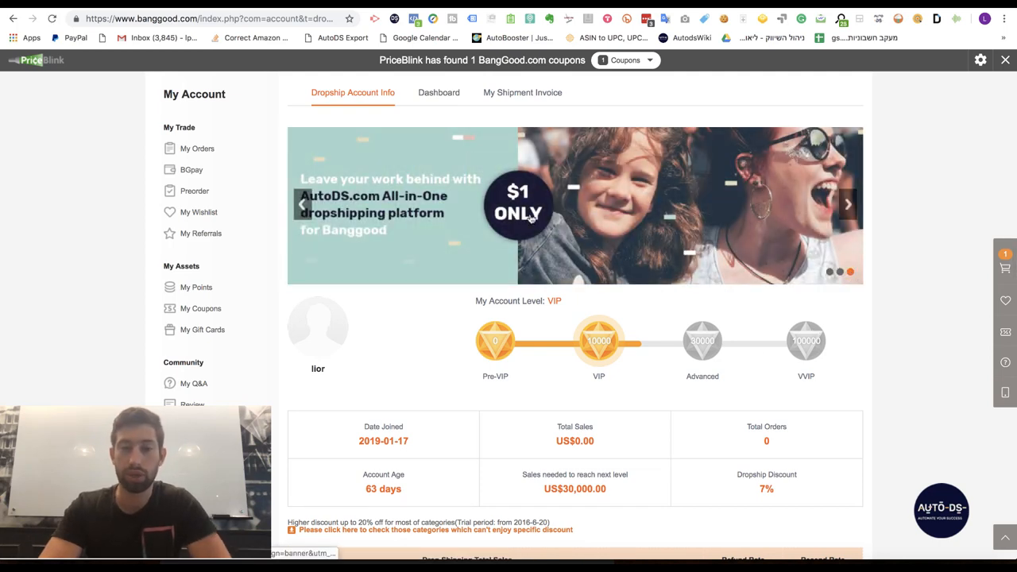
pyautogui.scroll(-3)
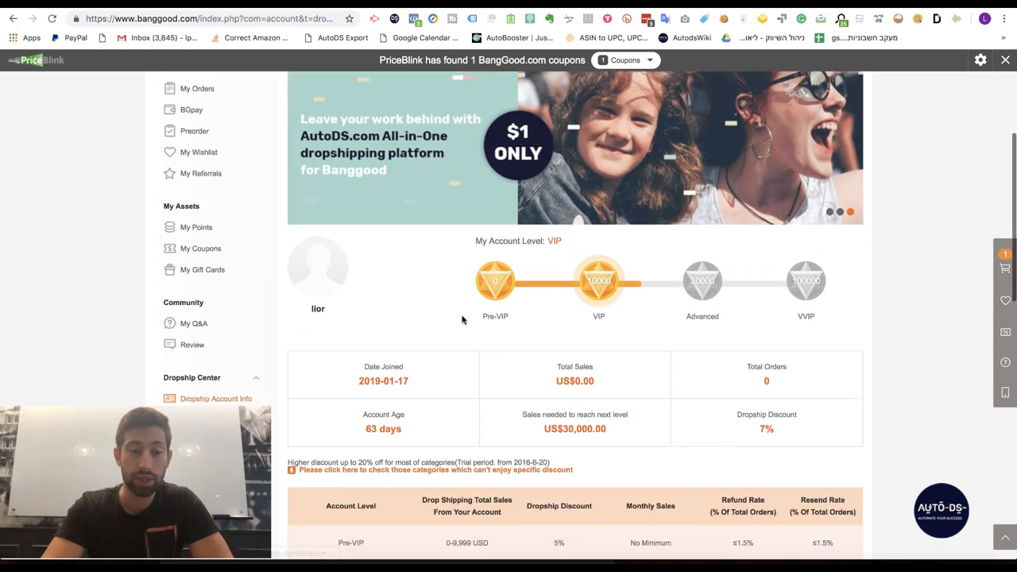
pyautogui.scroll(-3)
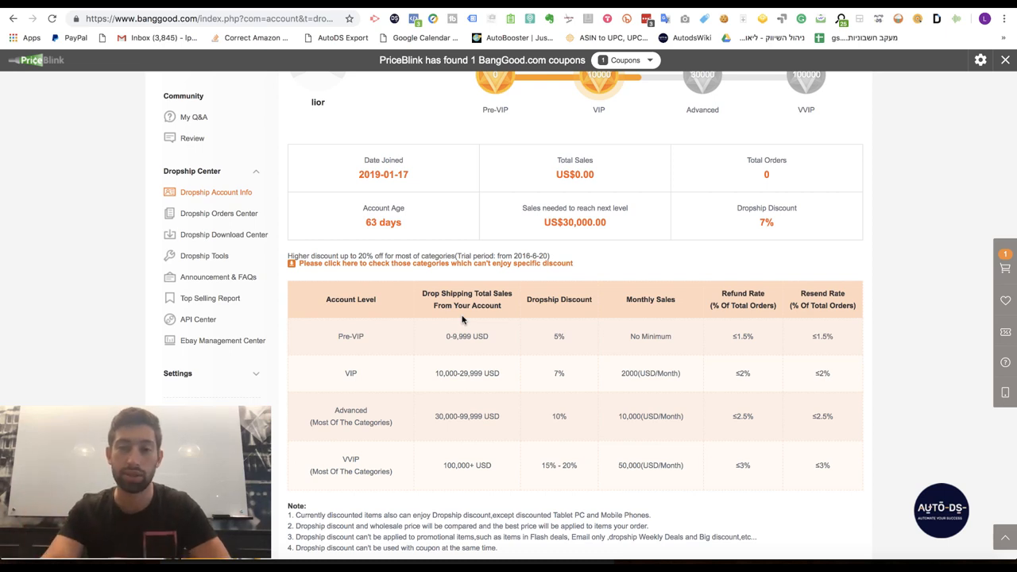
pyautogui.moveTo(765, 228)
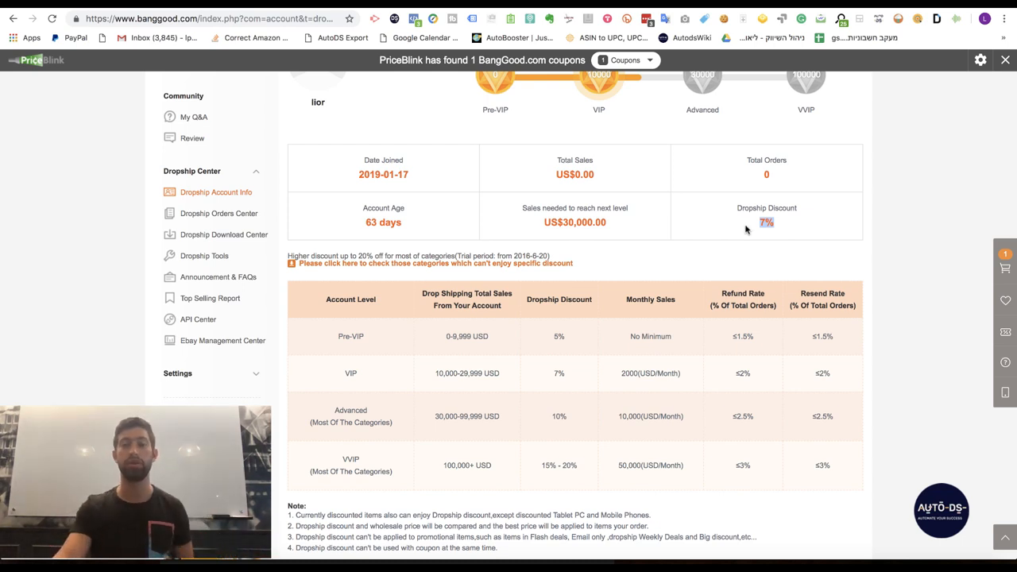
pyautogui.moveTo(622, 169)
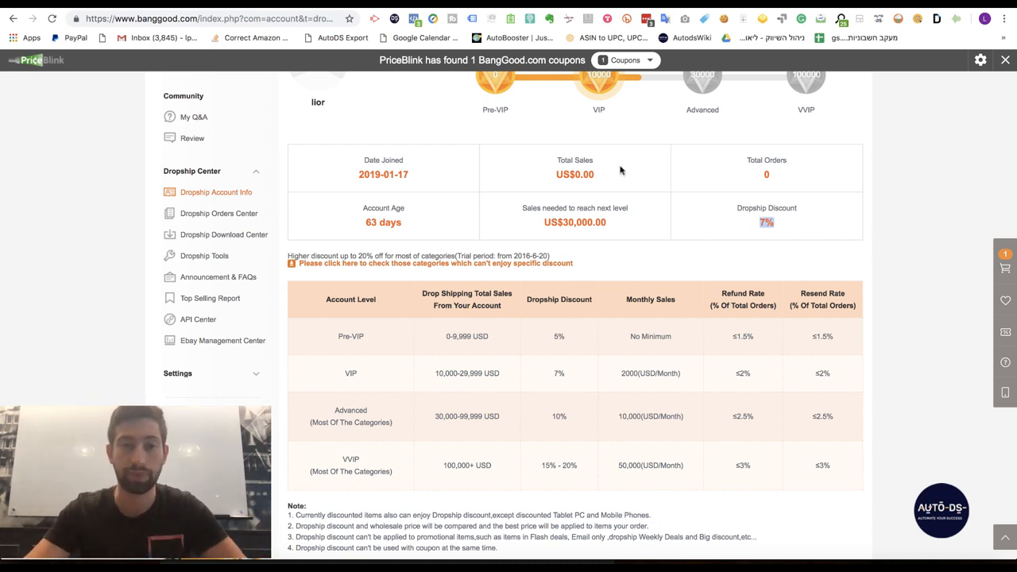
pyautogui.moveTo(463, 122)
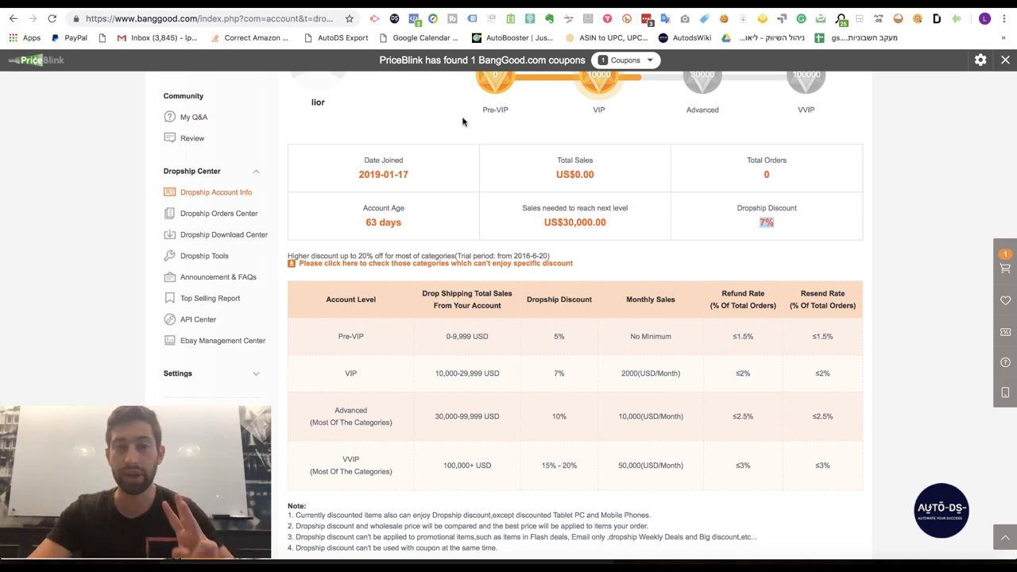
pyautogui.scroll(3)
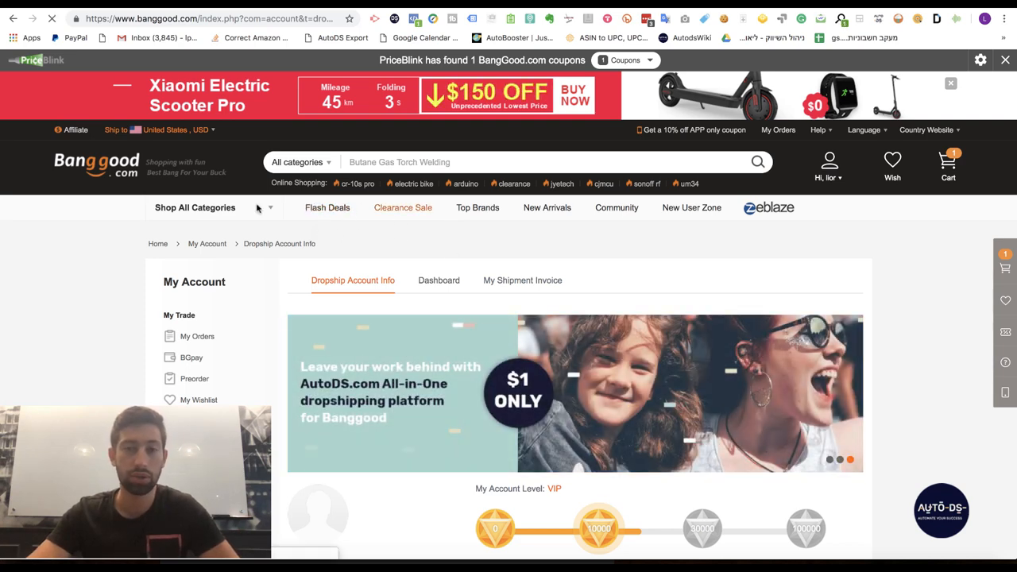
# - Browse the Flash Deals page from the top navigation and look through the deals
pyautogui.click(327, 207)
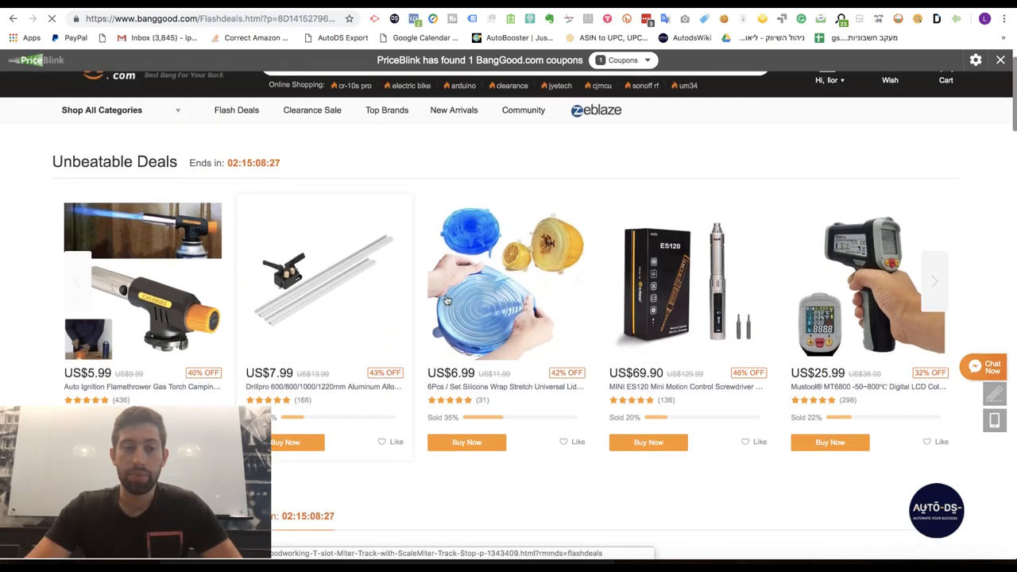
pyautogui.scroll(-3)
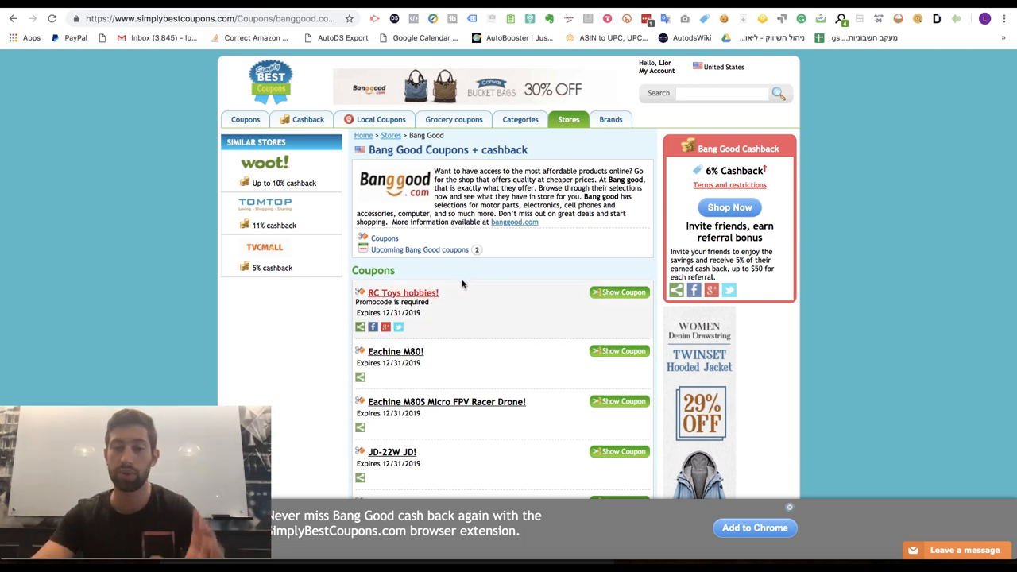
# - Search Simply Best Coupons for 'bang good' and view the Bang Good store's coupons and 6% cashback
pyautogui.scroll(-3)
pyautogui.write('bang good')
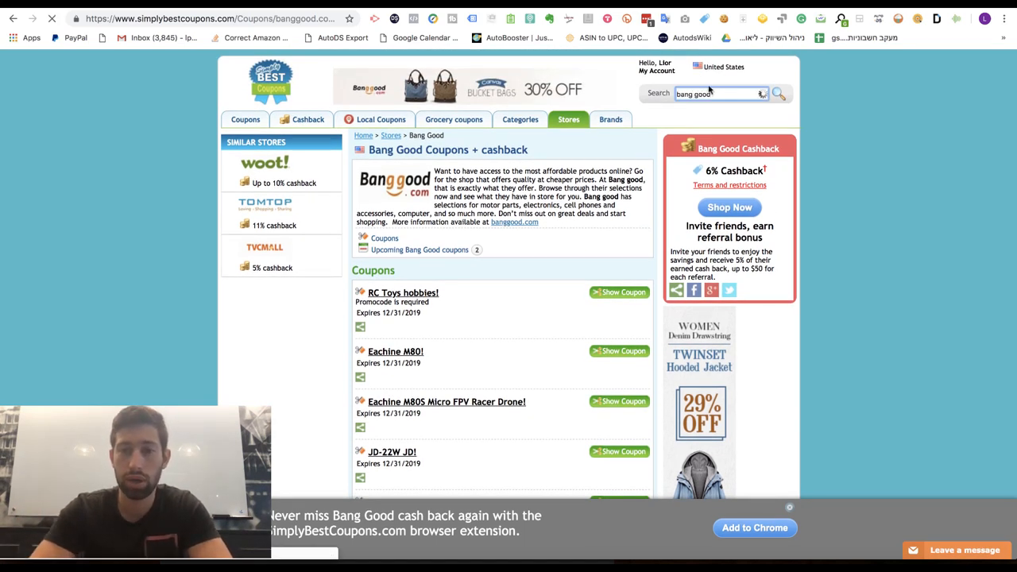
pyautogui.click(780, 93)
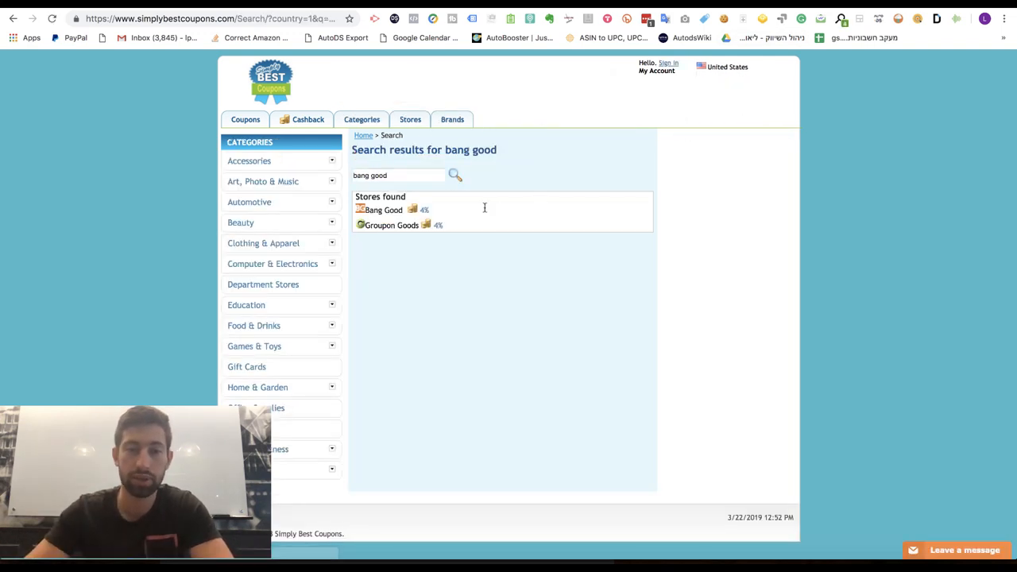
pyautogui.click(383, 210)
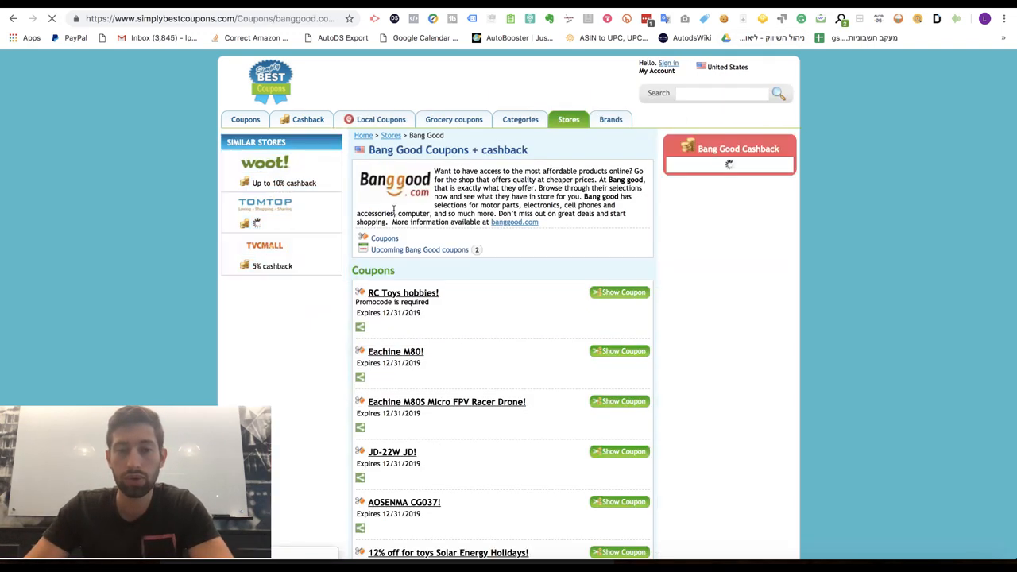
pyautogui.scroll(-3)
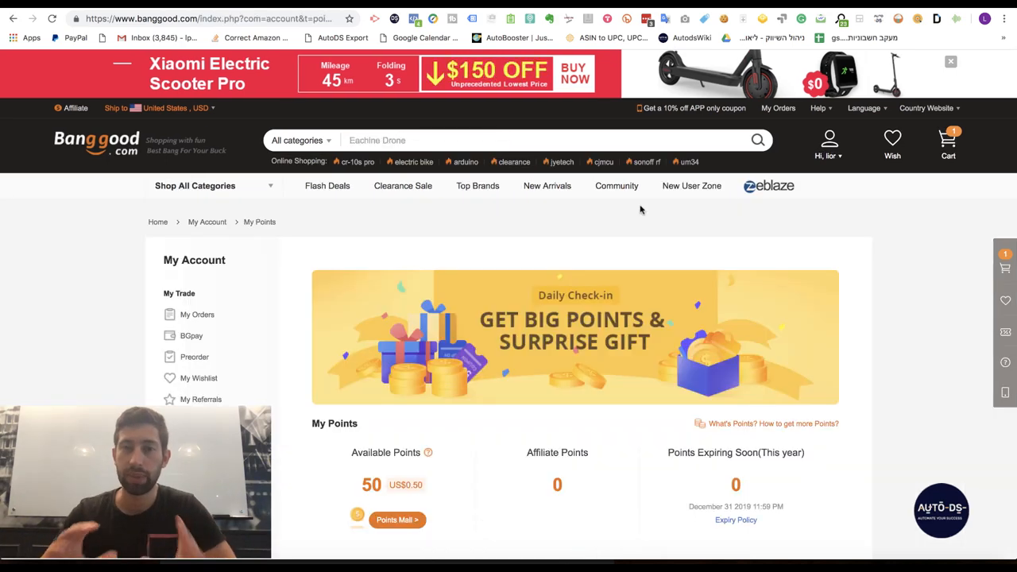
# - Review the 50 available points and Points Detail, then go to 'What's Points? How to get more Points?'
pyautogui.click(829, 144)
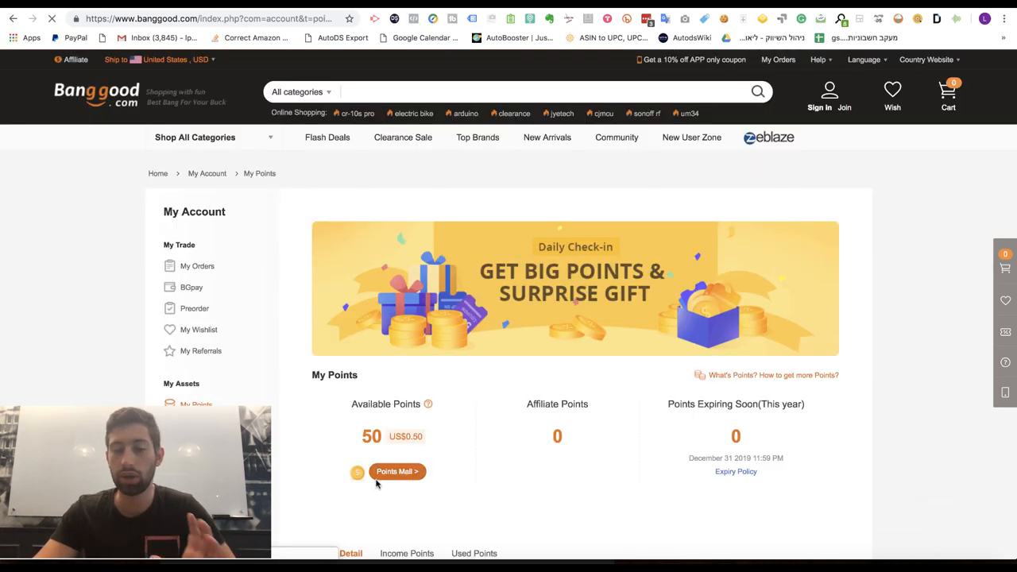
pyautogui.scroll(-3)
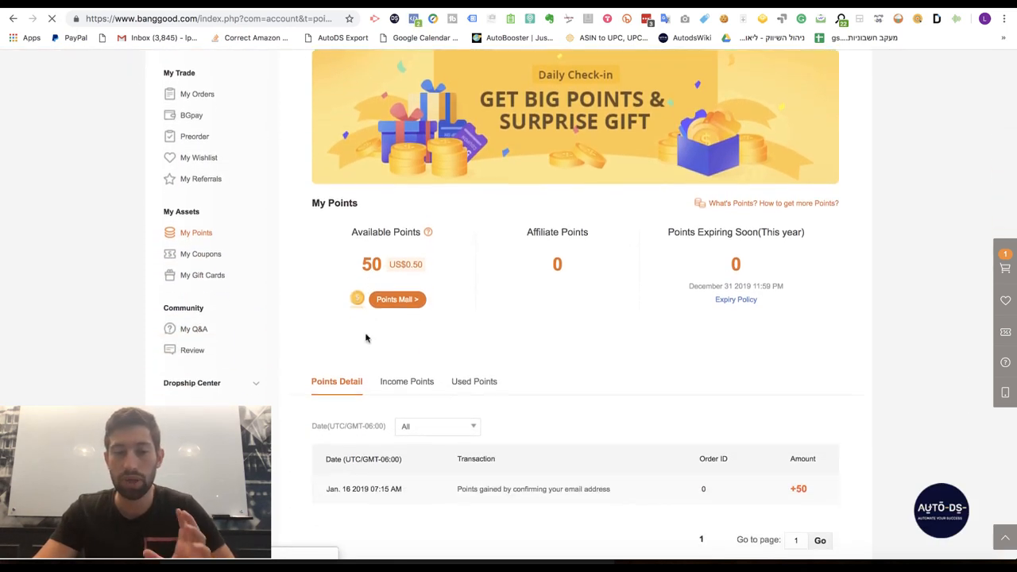
pyautogui.scroll(-3)
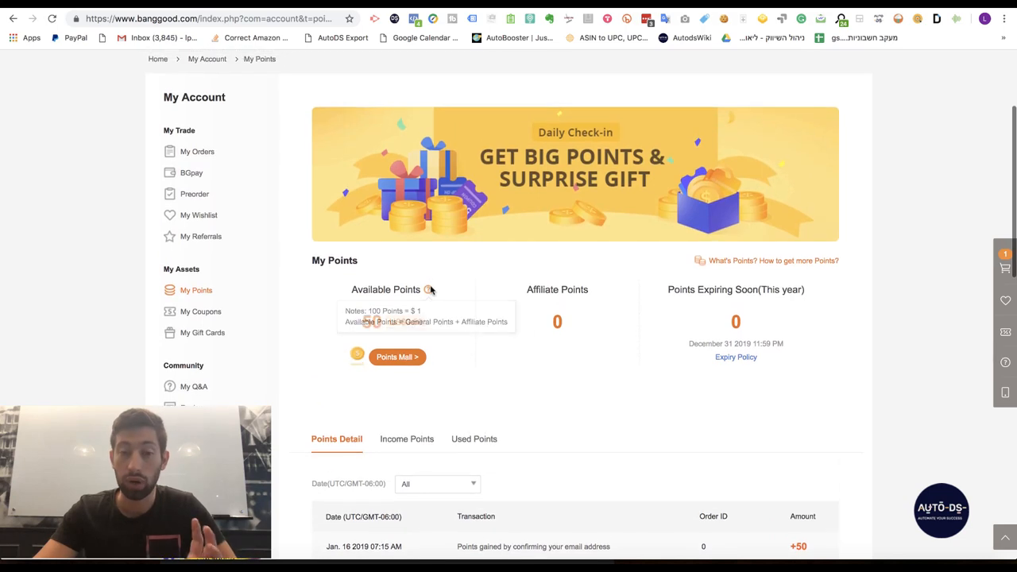
pyautogui.click(773, 261)
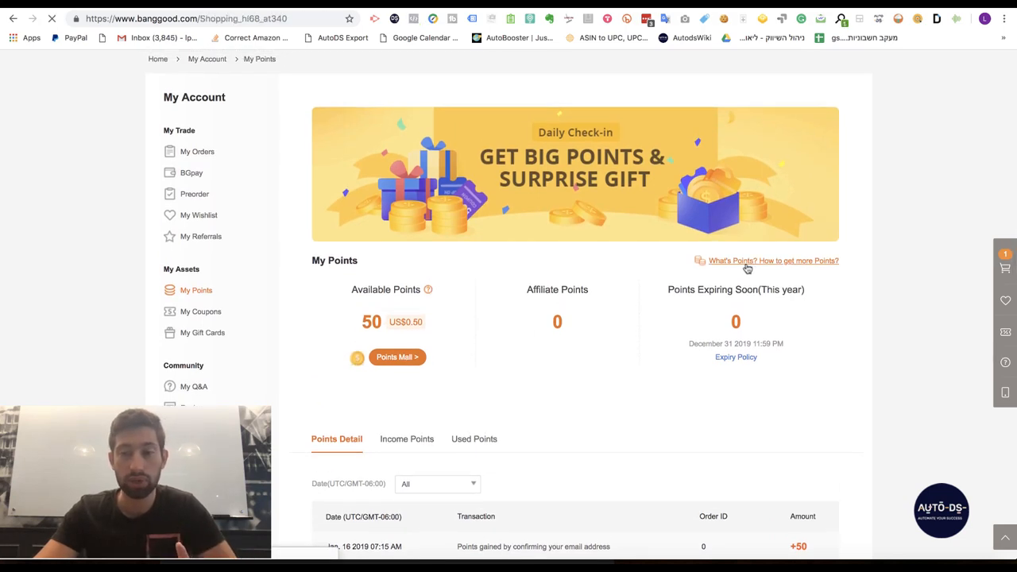
# - Read the 'How can I get more Banggood points?' article and highlight '1USD = 1 Banggood point'
pyautogui.click(768, 260)
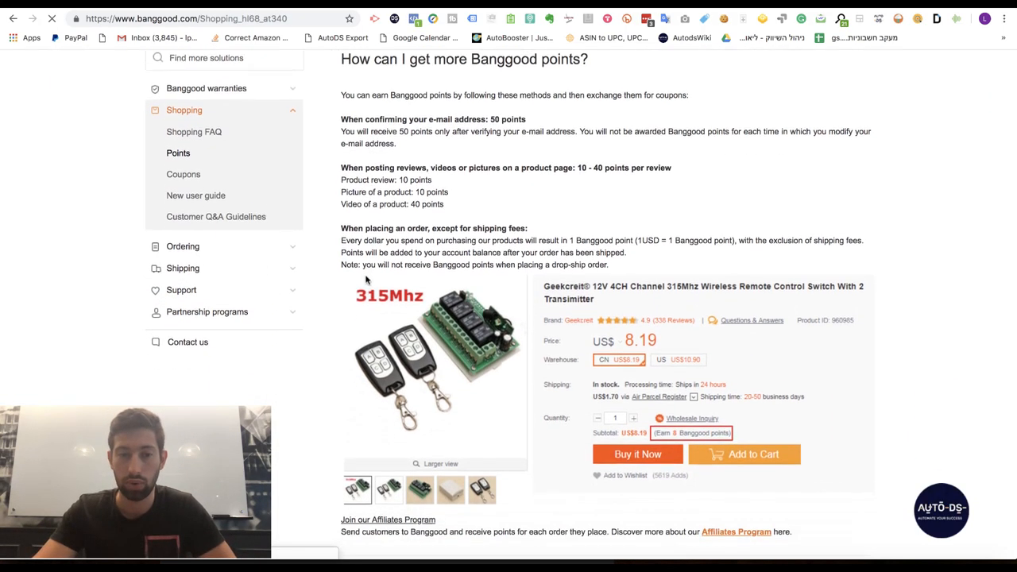
pyautogui.scroll(-3)
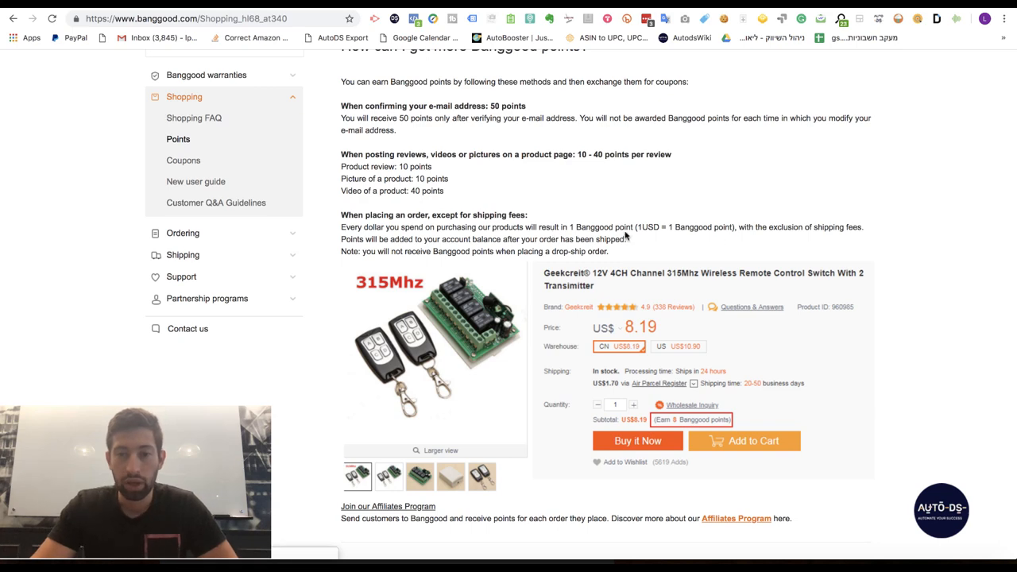
pyautogui.doubleClick(651, 227)
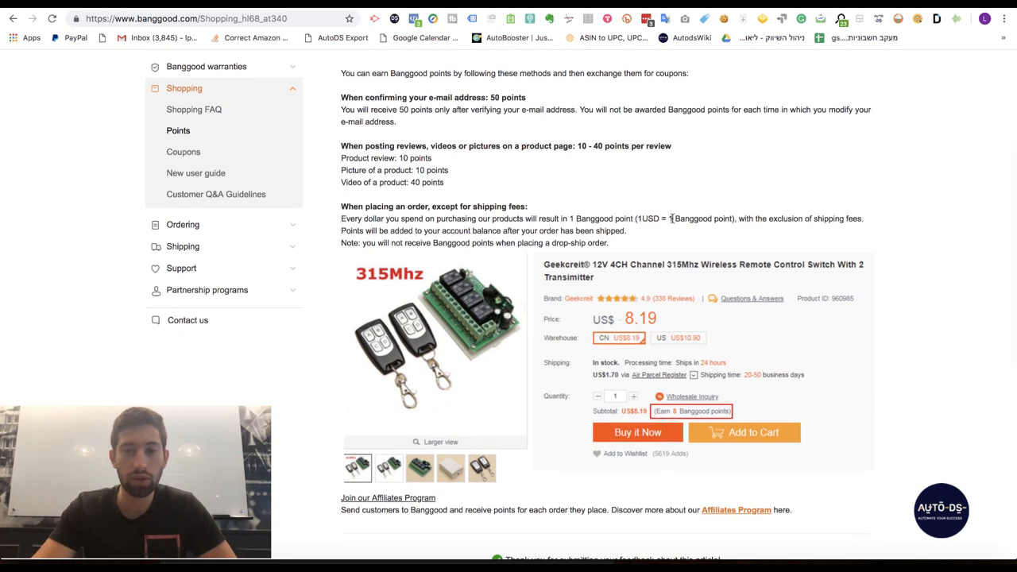
pyautogui.doubleClick(687, 219)
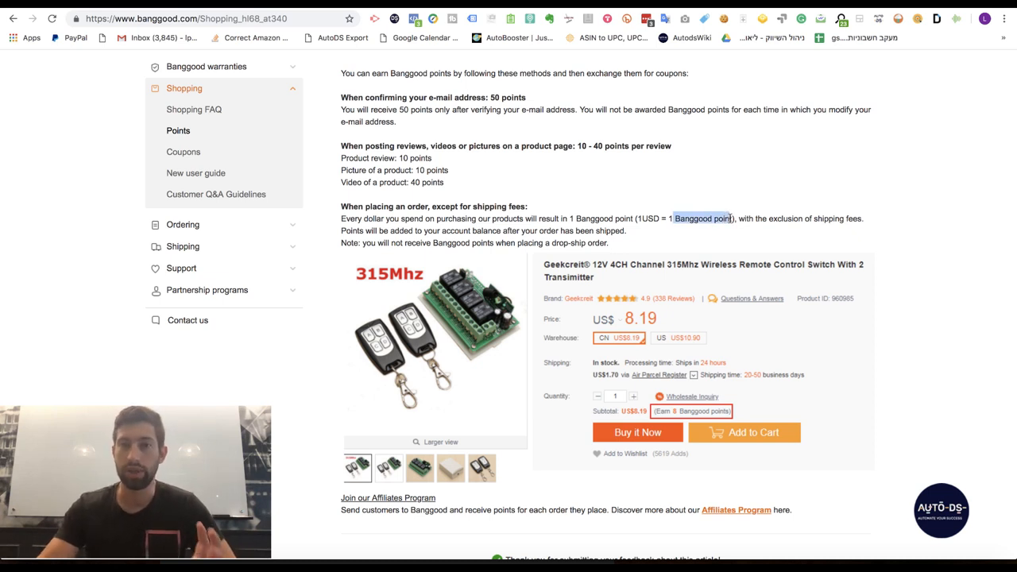